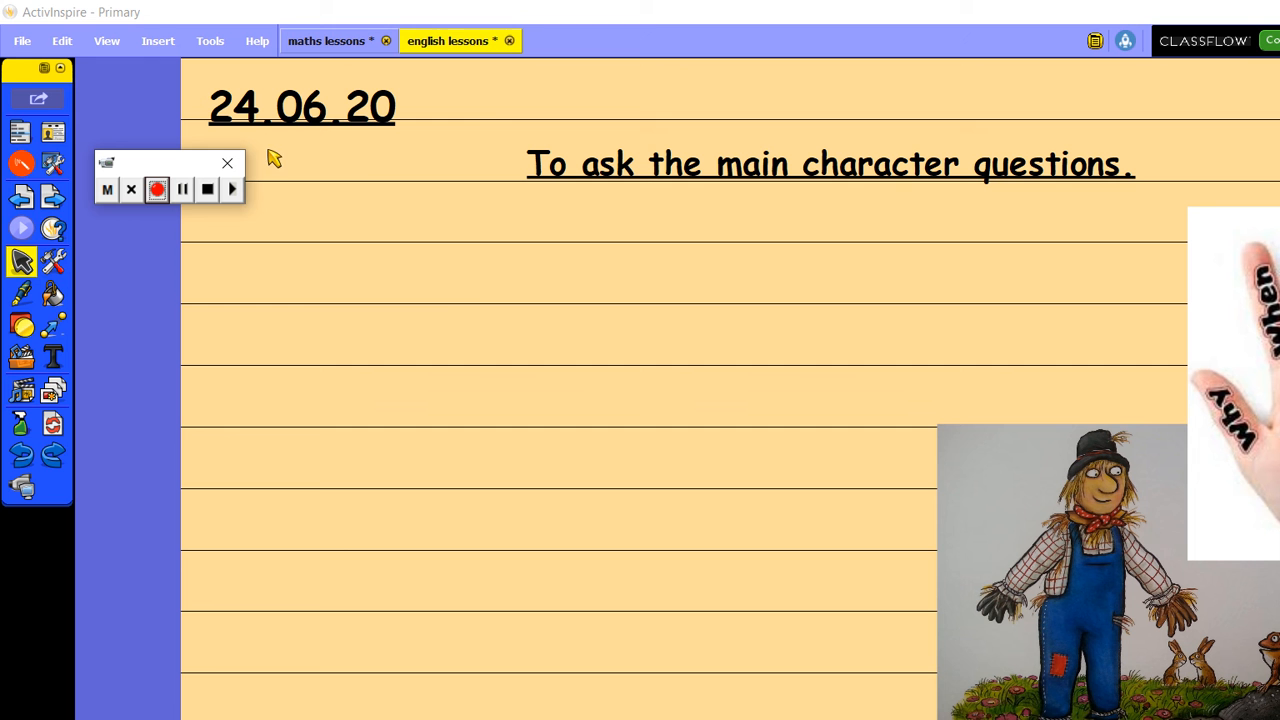
# Step: Start a text box and type the first question about the toad walking
pyautogui.click(52, 356)
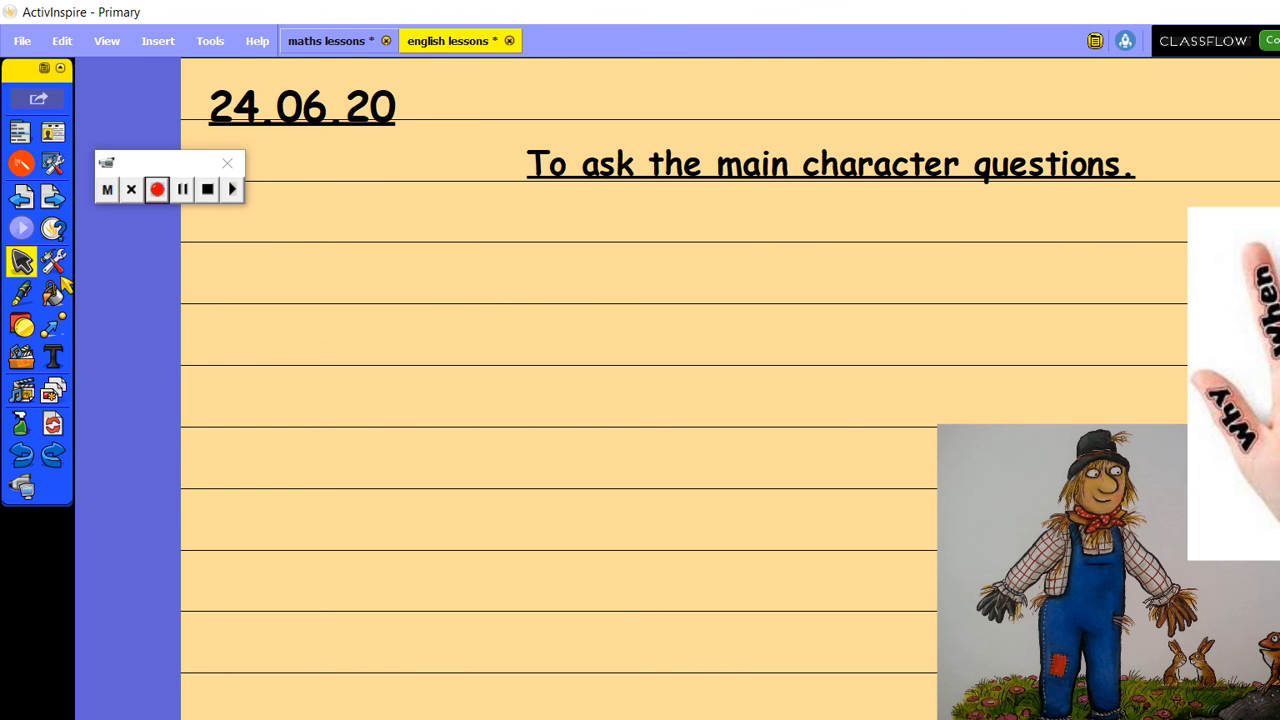
pyautogui.click(52, 356)
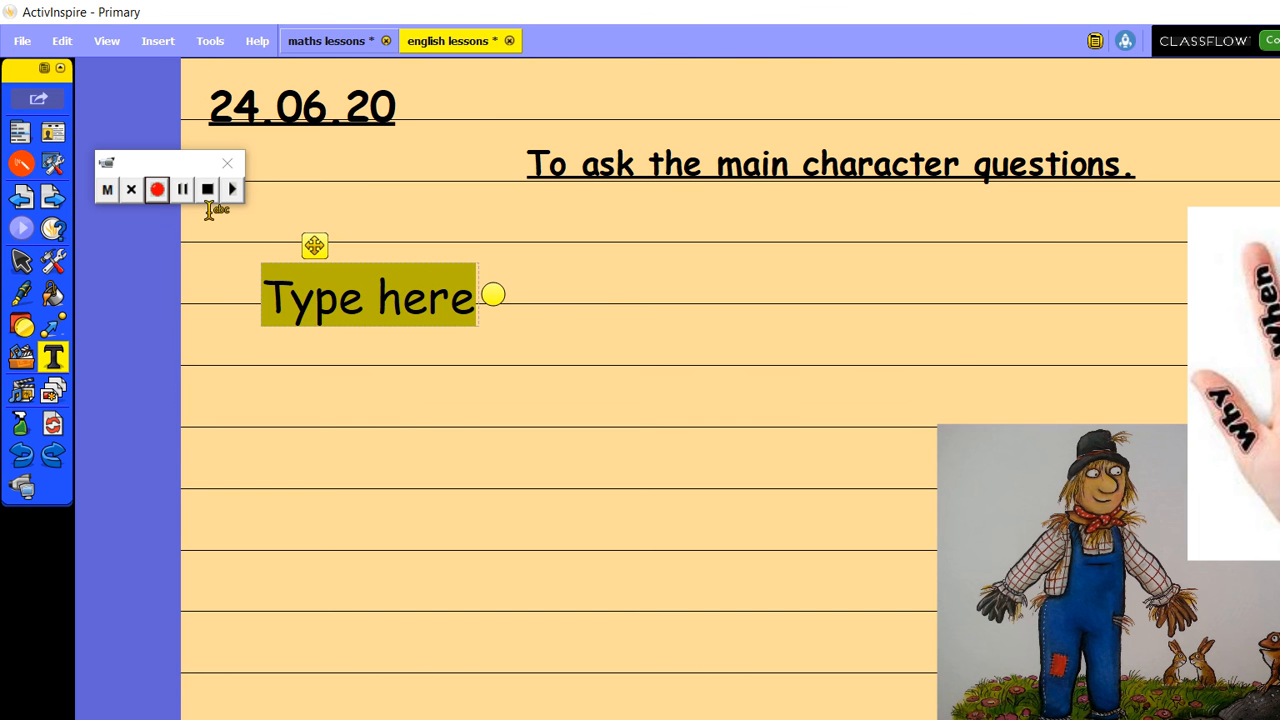
pyautogui.write('Why are you t')
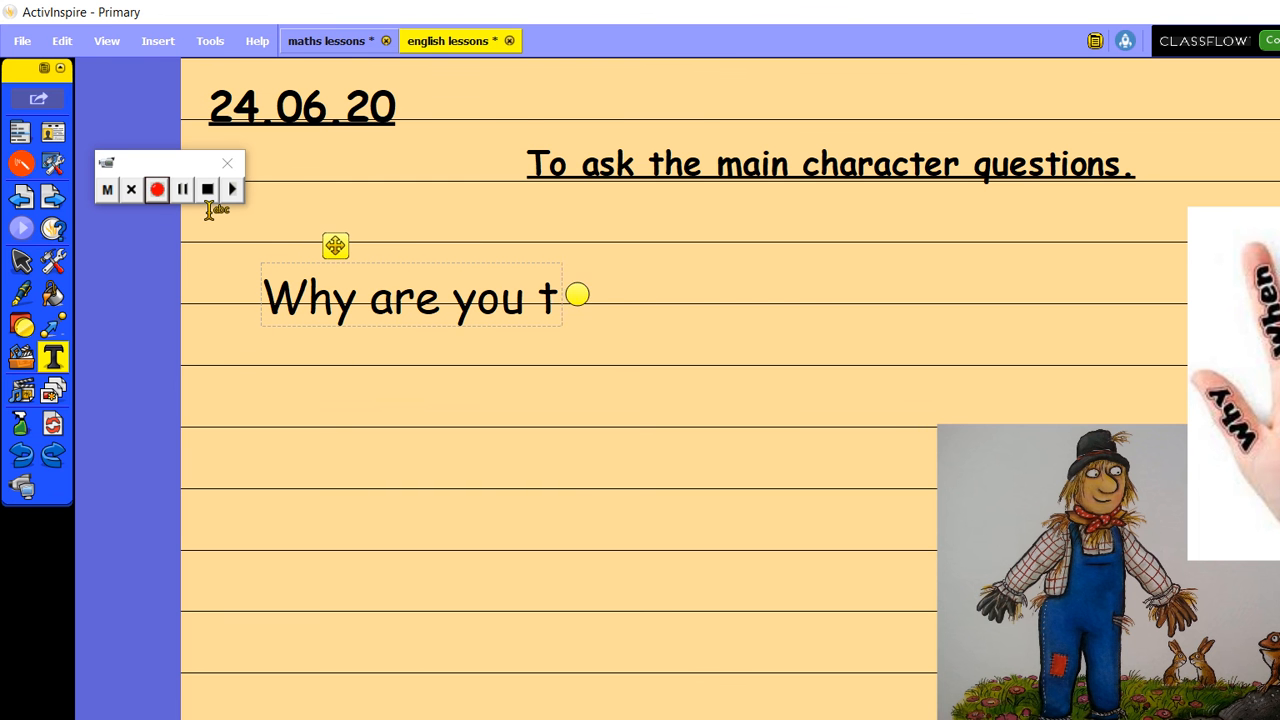
pyautogui.write('allki')
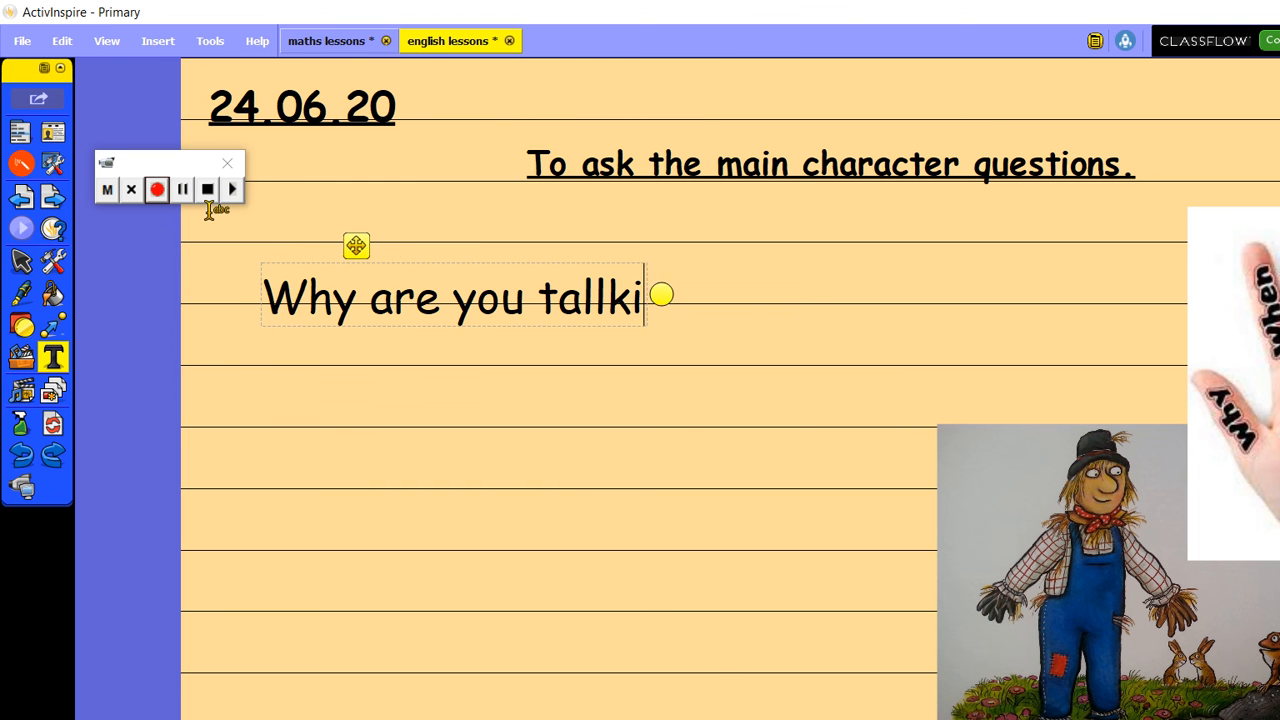
pyautogui.write('ng th')
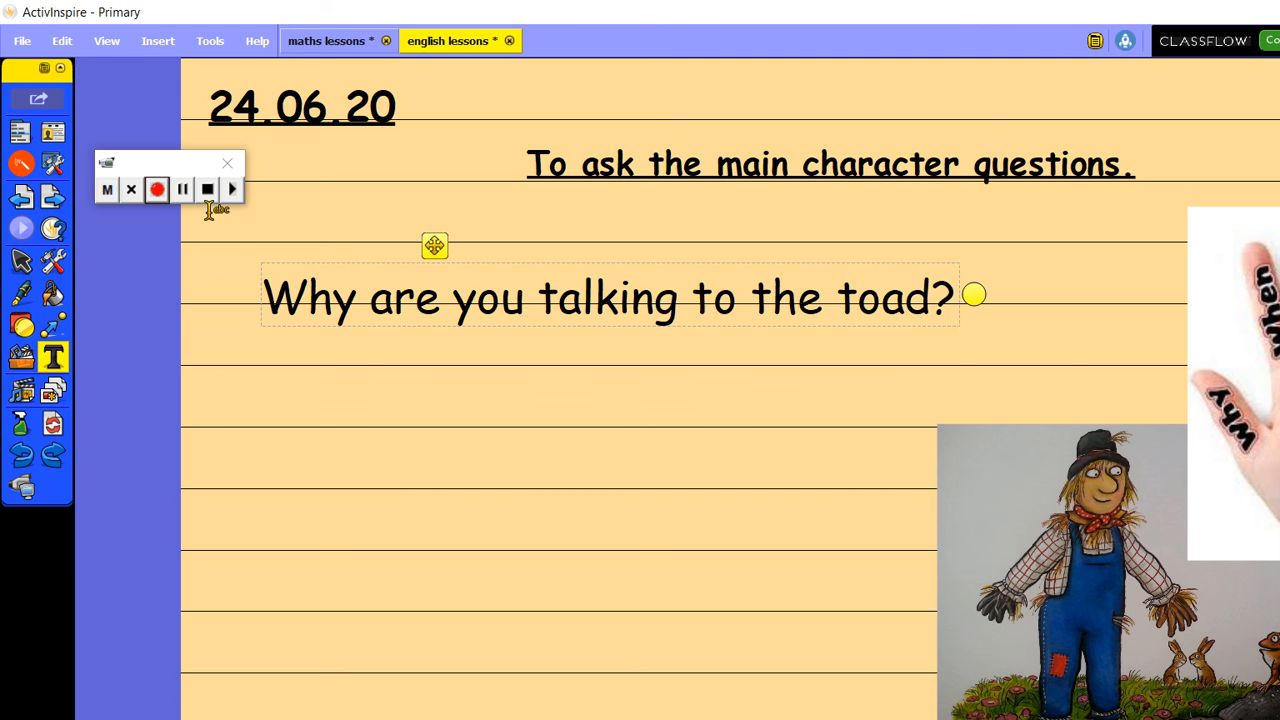
pyautogui.moveTo(380, 283)
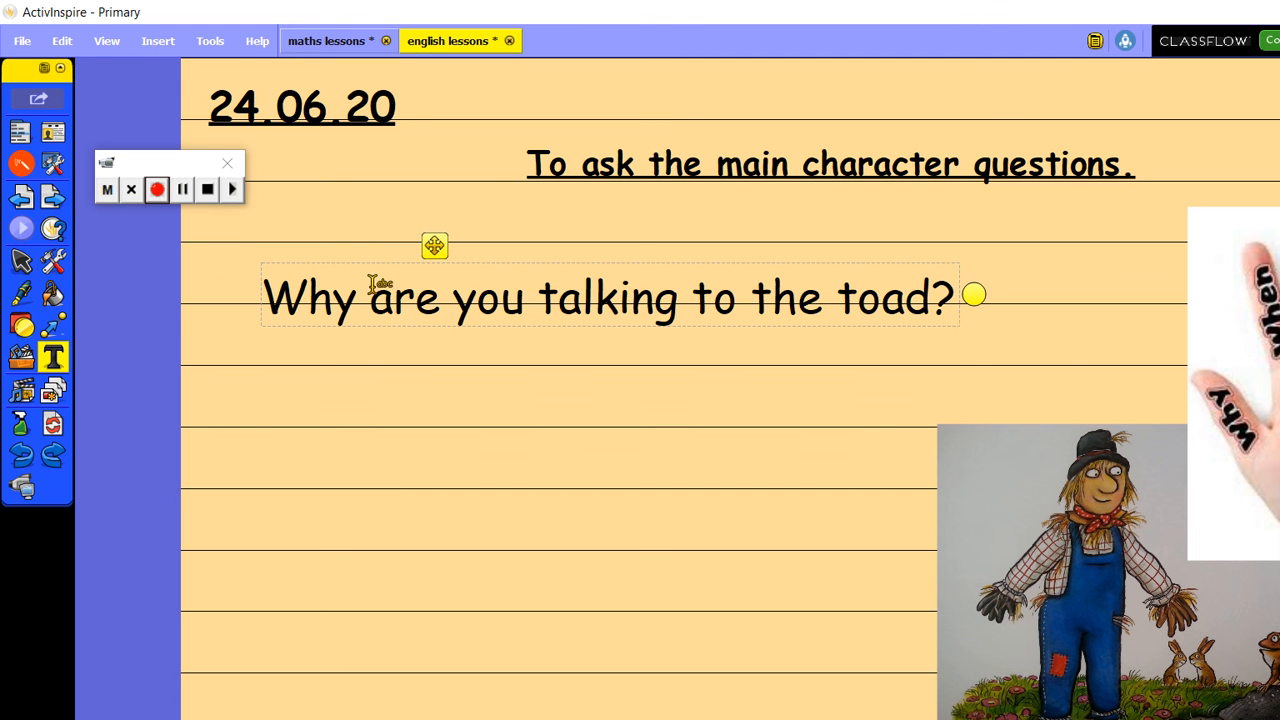
# Step: Enlarge the box and add questions about the rabbits and reaching the field
pyautogui.moveTo(973, 294); pyautogui.dragTo(973, 358)
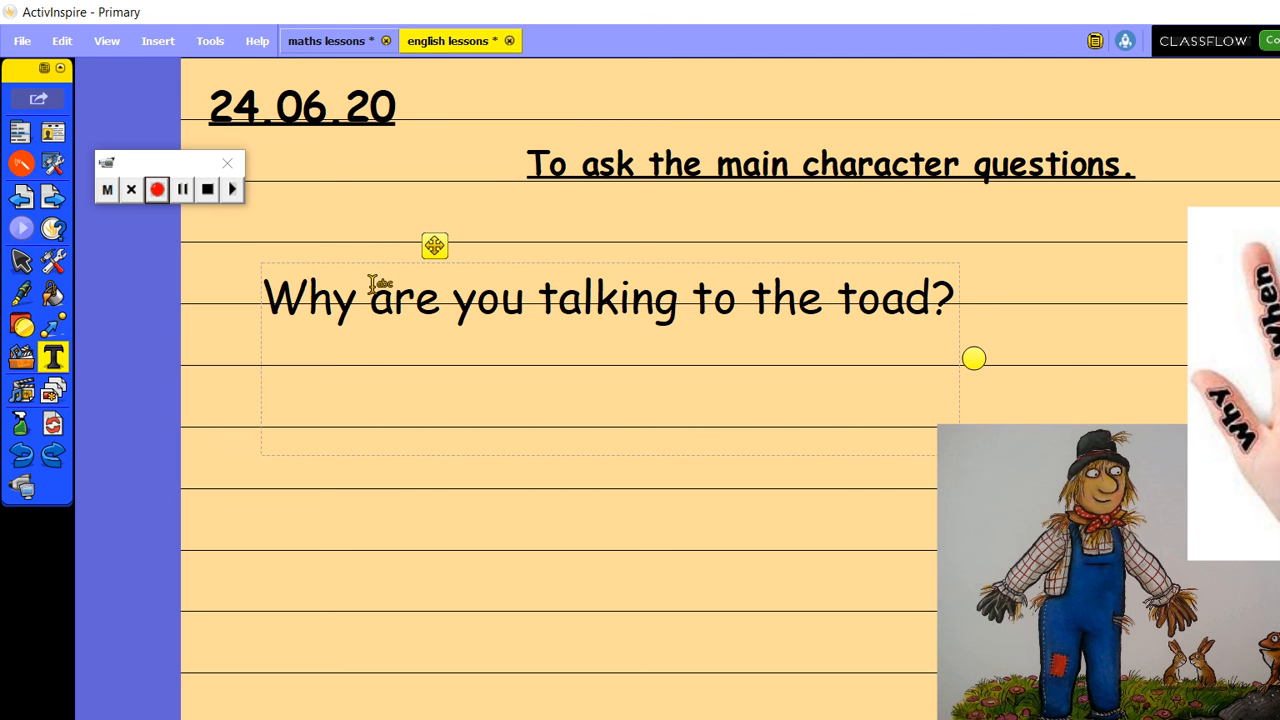
pyautogui.write('What are th')
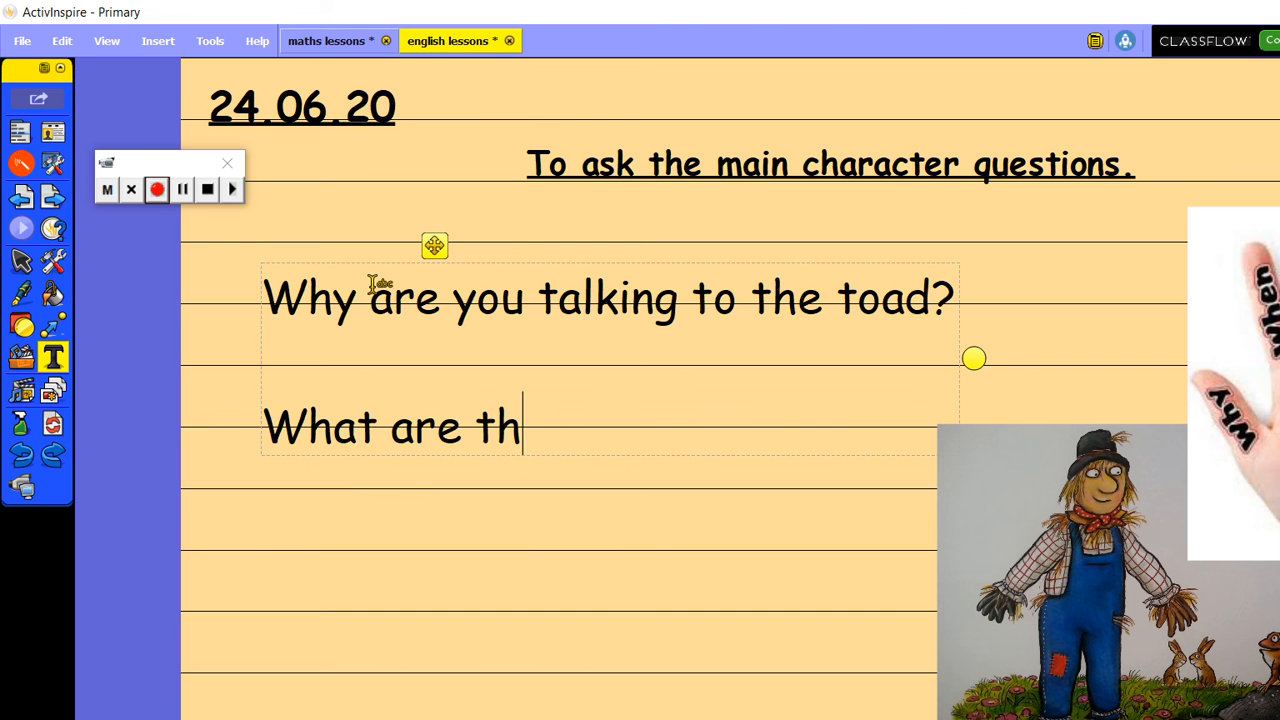
pyautogui.write('e rabbits doin')
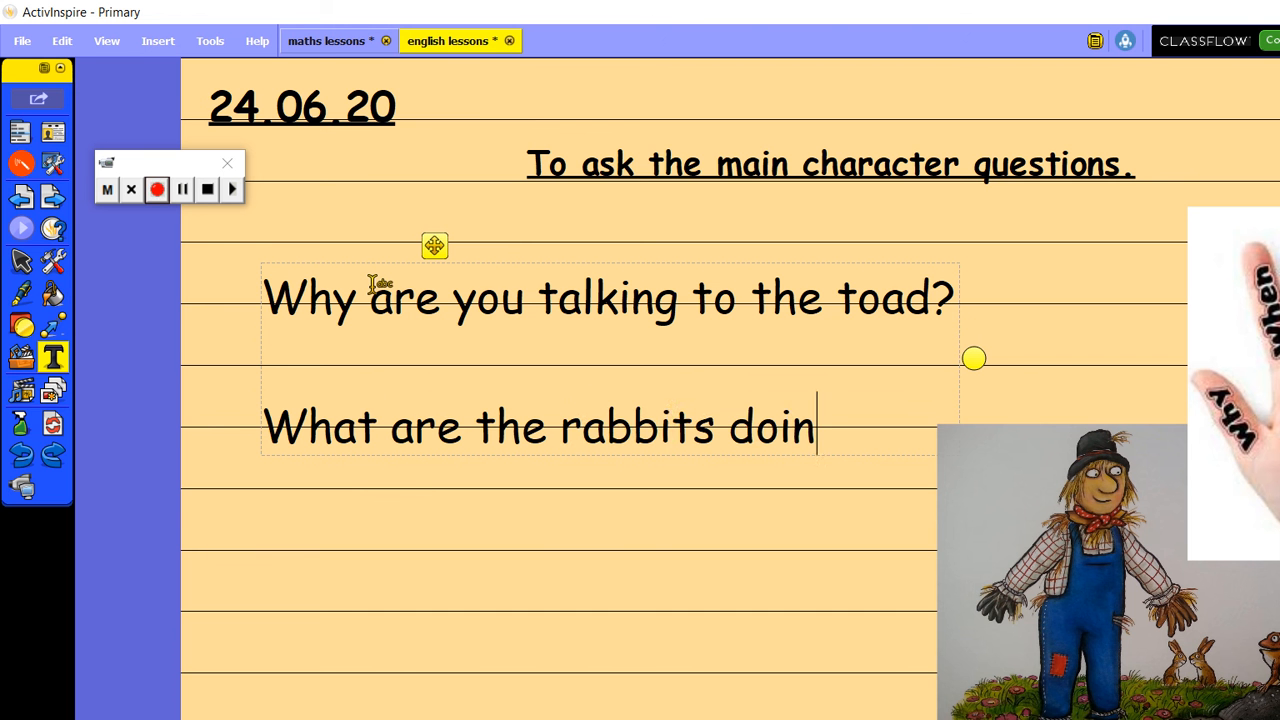
pyautogui.write('g in the background?')
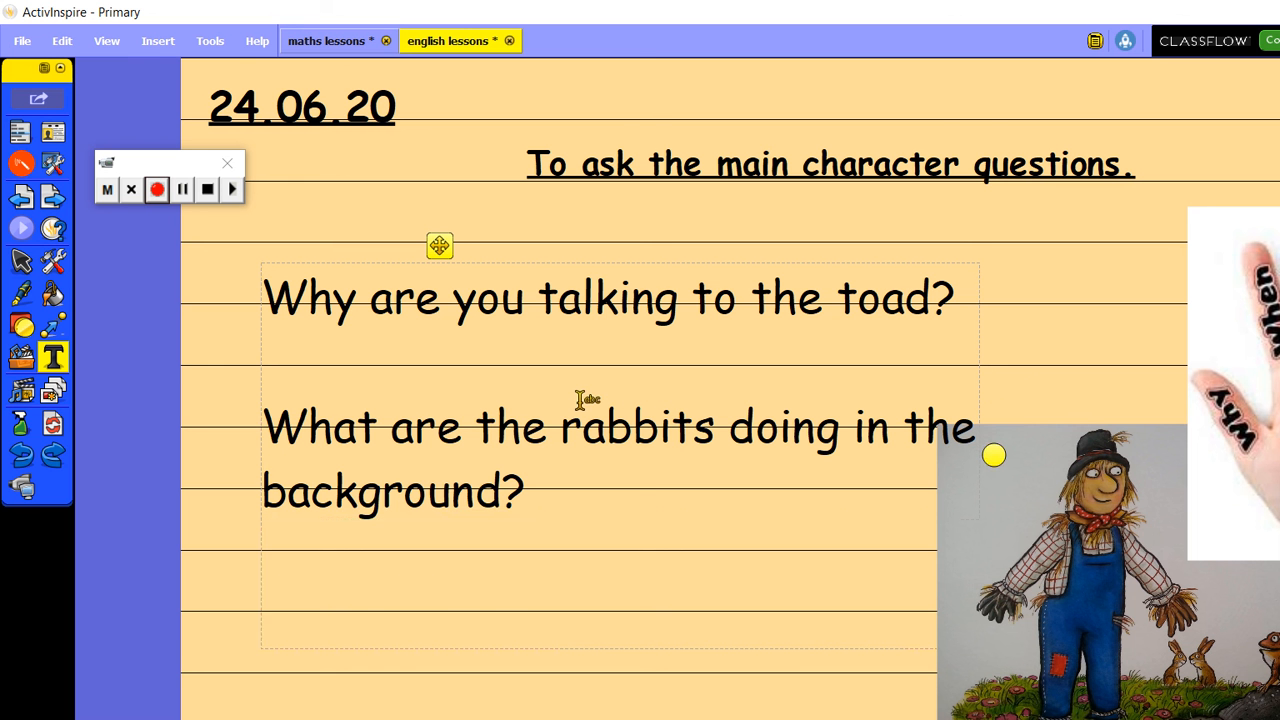
pyautogui.write('How did you')
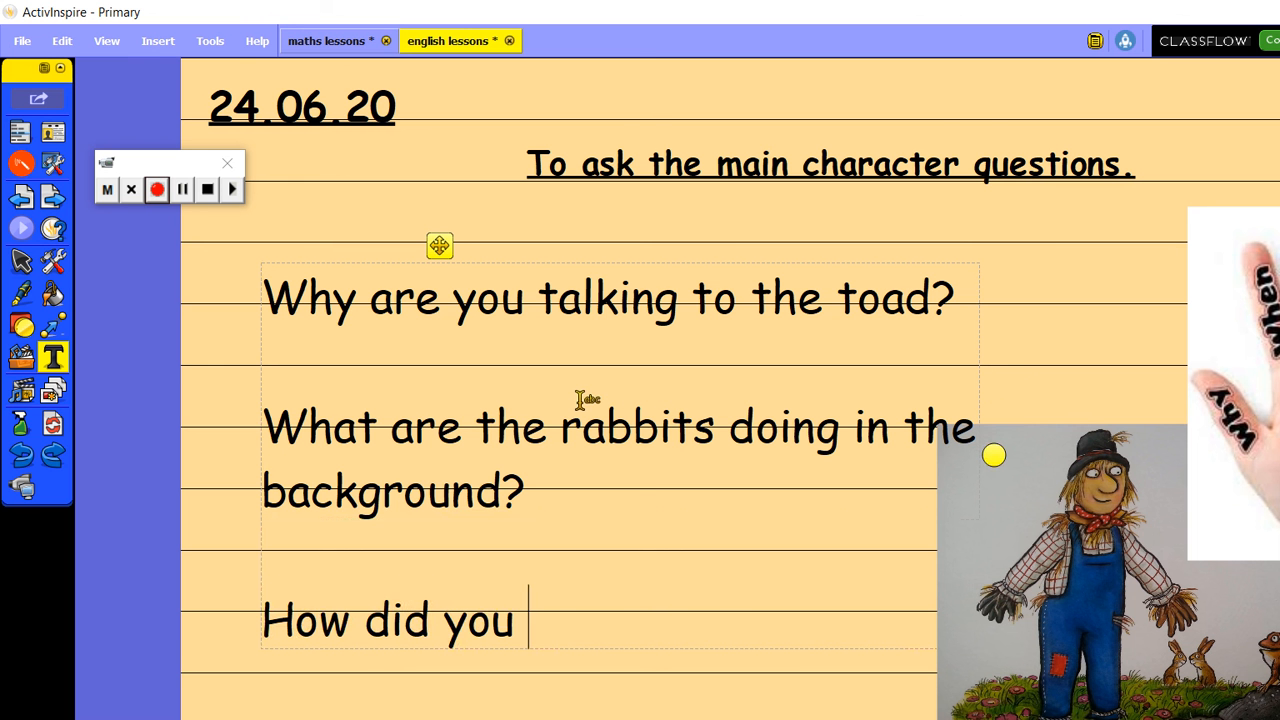
pyautogui.write('manage tyo')
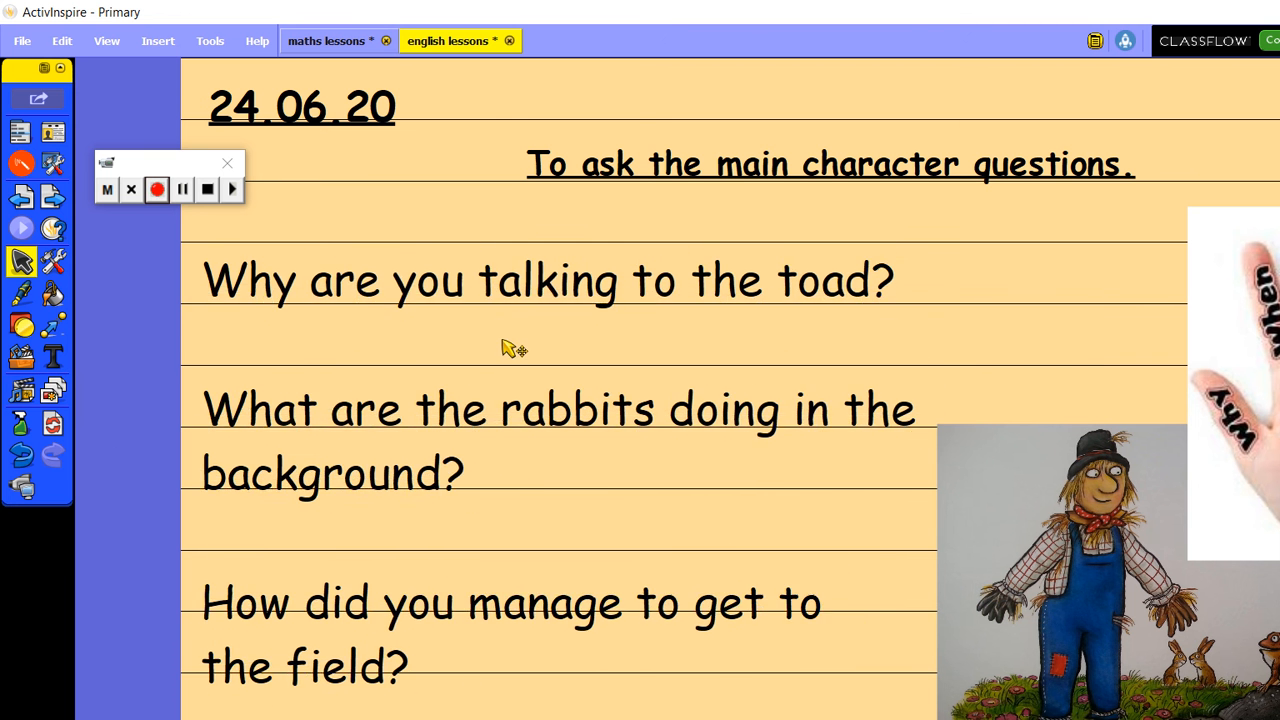
# Step: Pick the pink pen and underline 'Why' in the first question
pyautogui.click(550, 287)
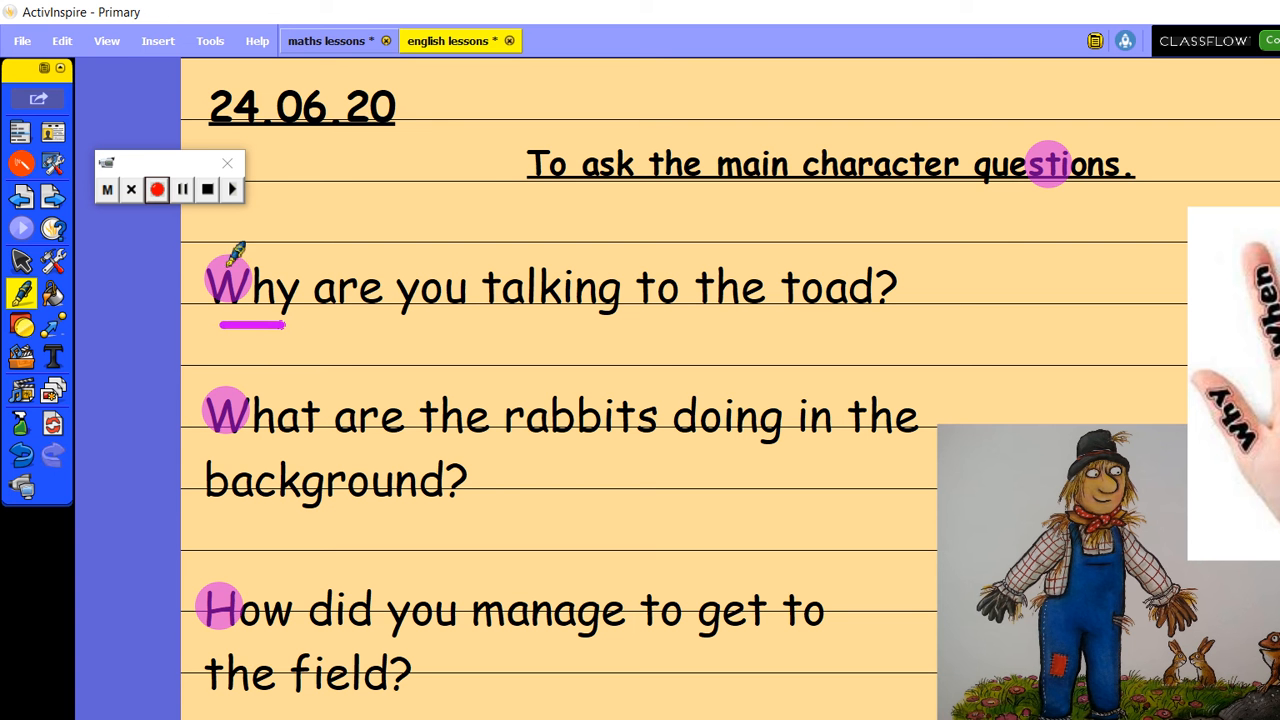
pyautogui.moveTo(230, 455); pyautogui.dragTo(310, 455)
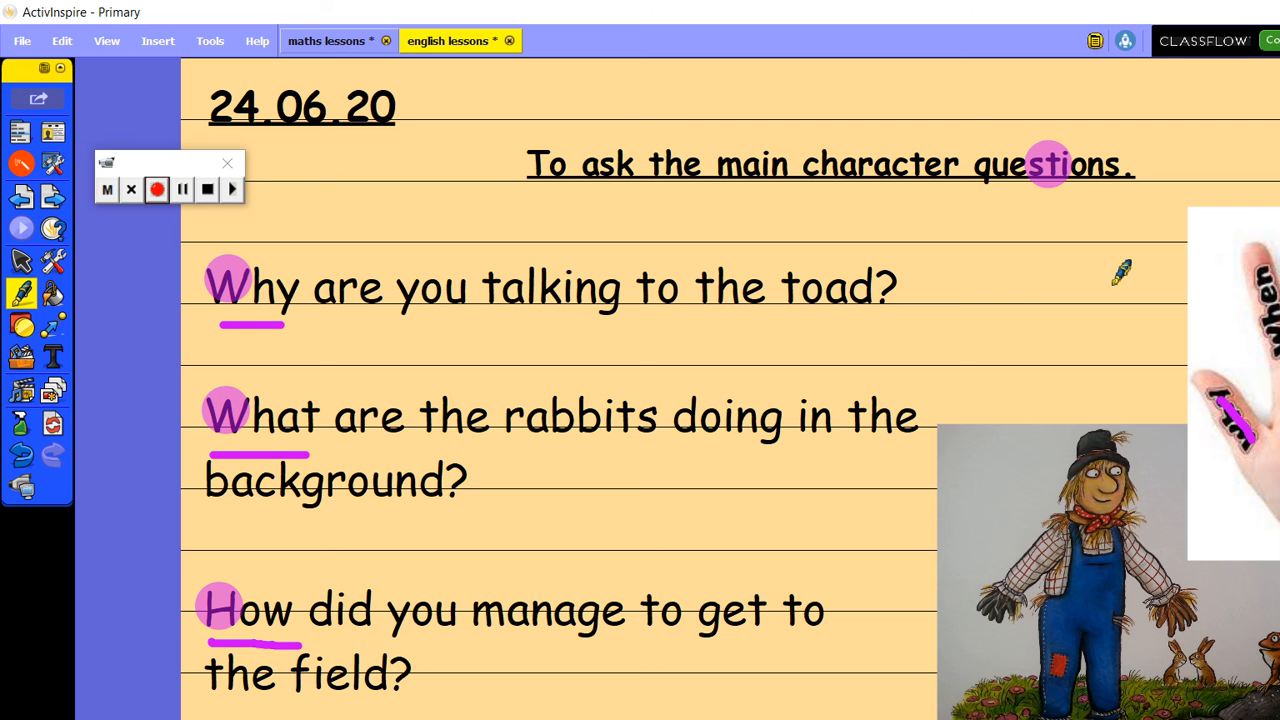
pyautogui.moveTo(1042, 287)
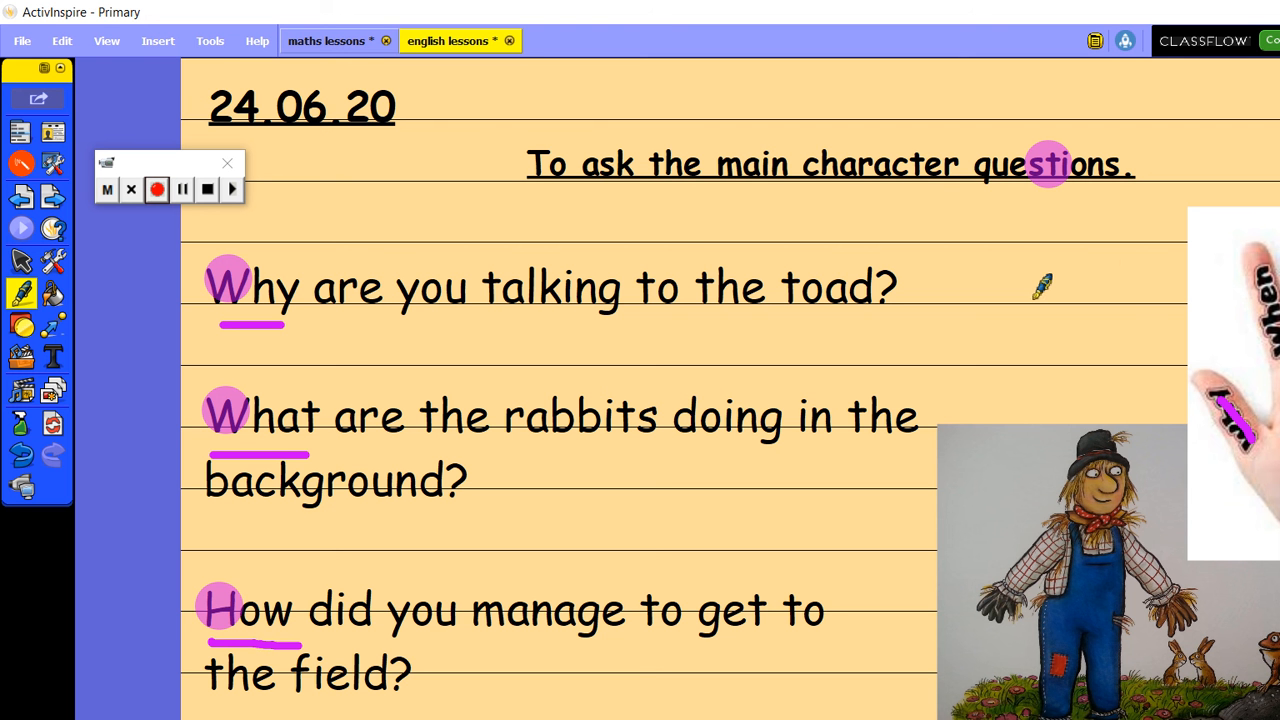
pyautogui.moveTo(1077, 283)
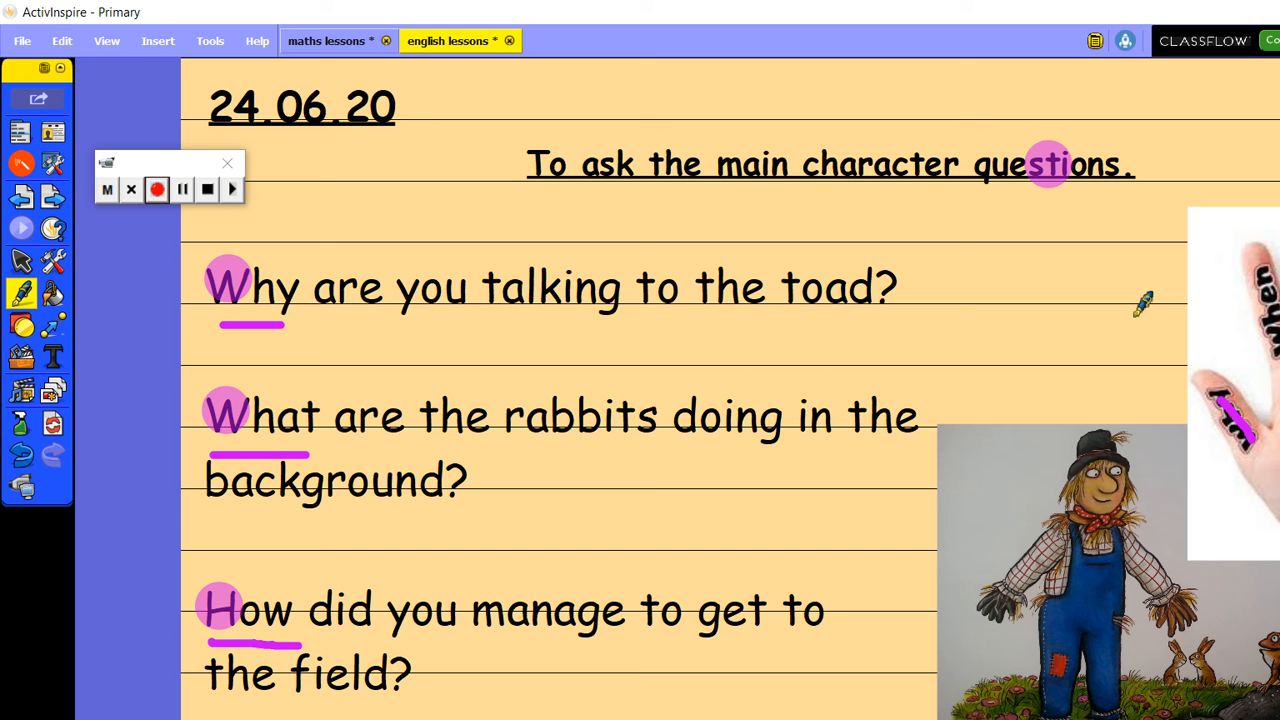
pyautogui.moveTo(1125, 300)
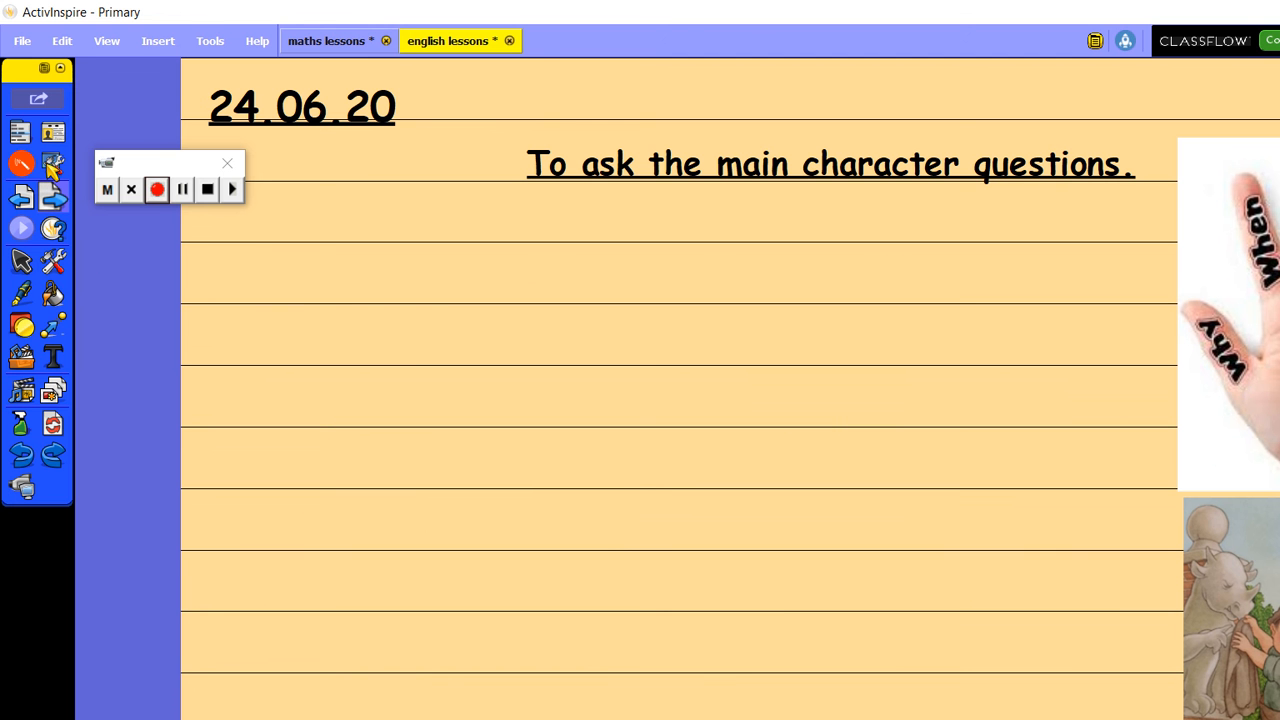
pyautogui.moveTo(48, 170)
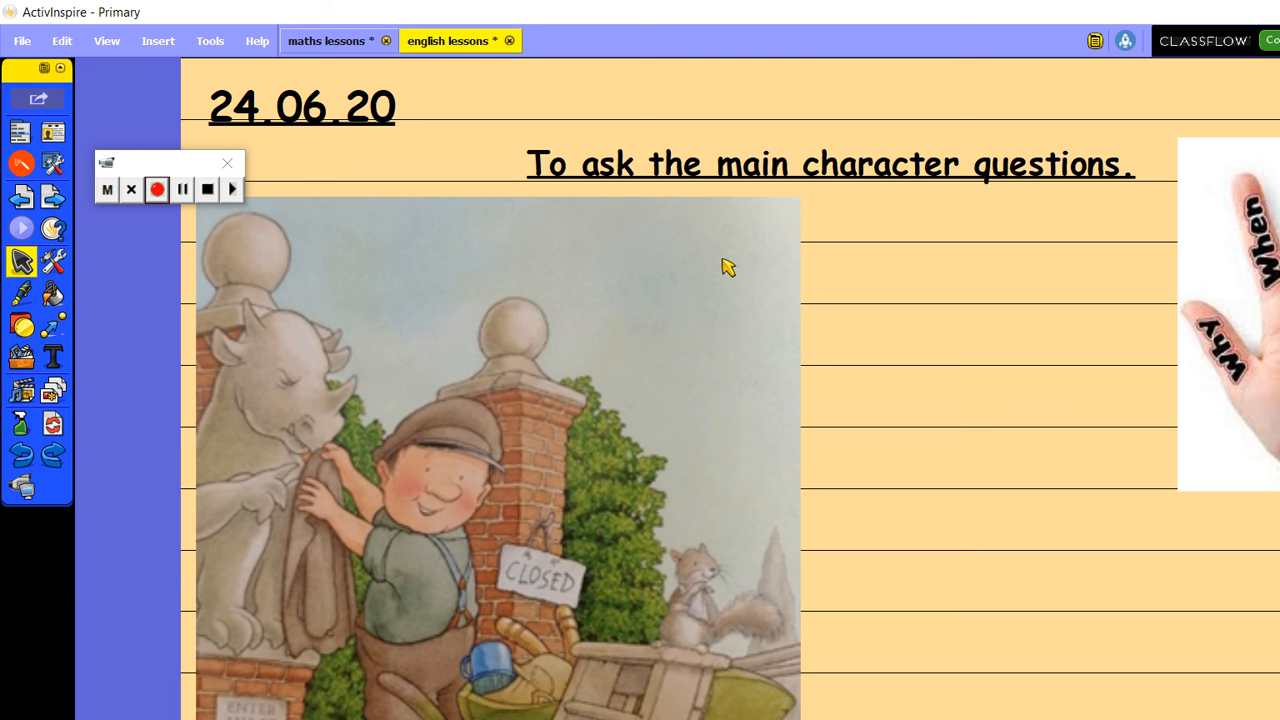
pyautogui.moveTo(1143, 263)
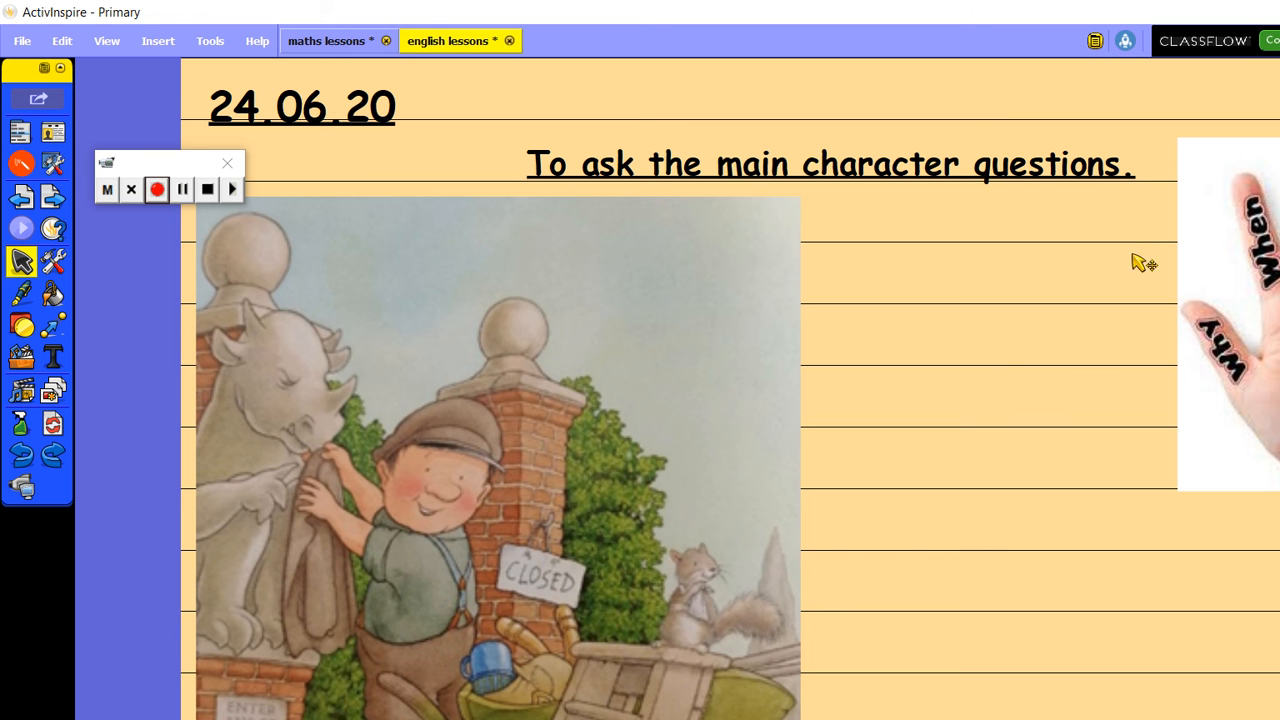
pyautogui.moveTo(1098, 380)
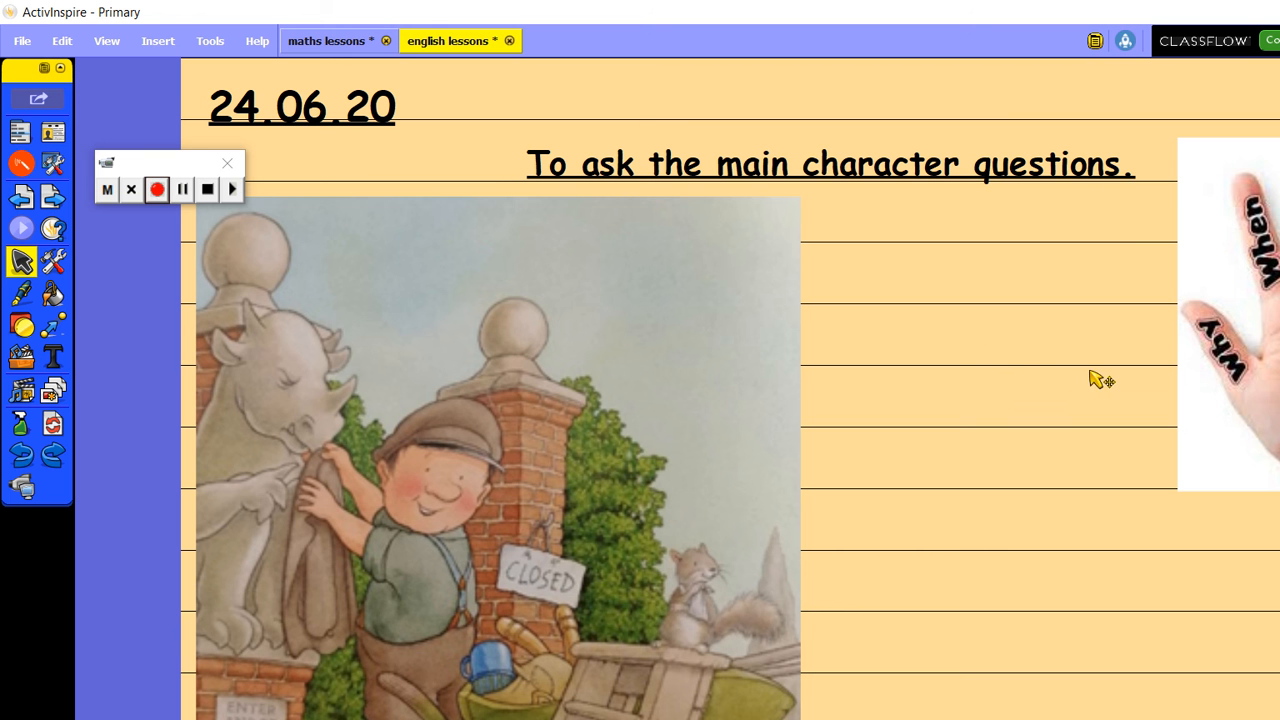
pyautogui.moveTo(1035, 295)
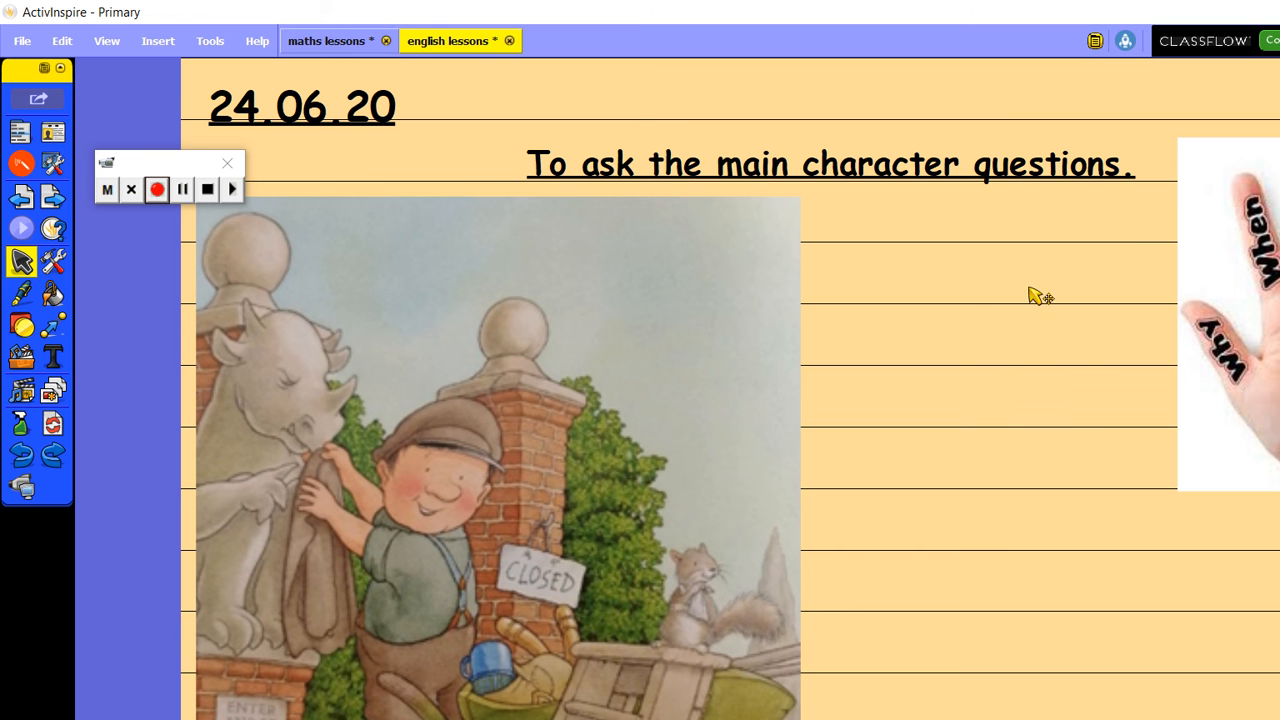
pyautogui.moveTo(340, 400)
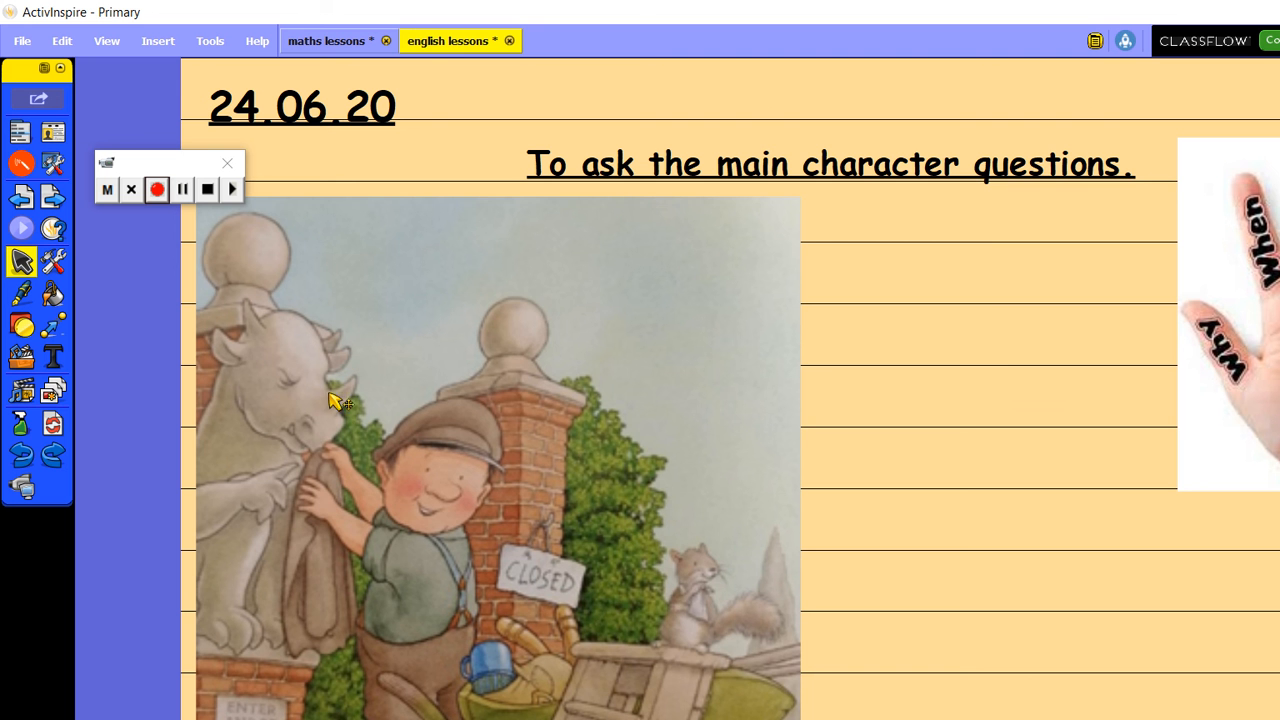
pyautogui.moveTo(1100, 168)
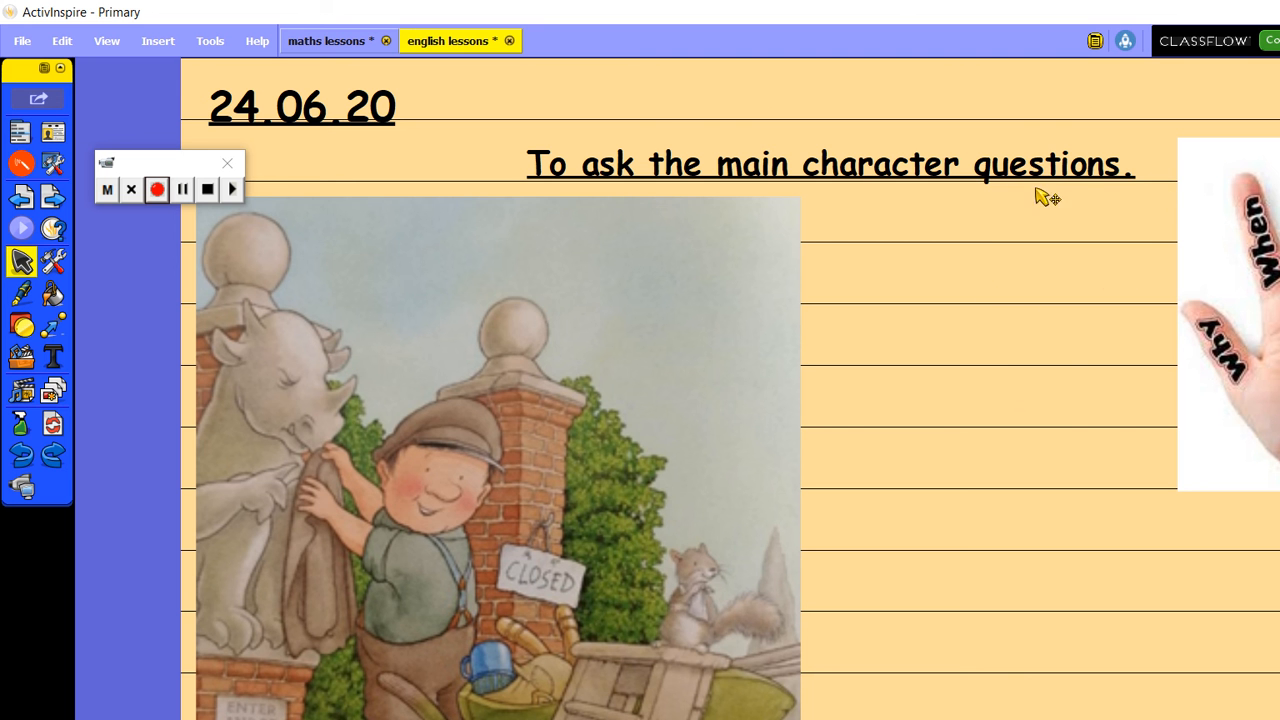
pyautogui.moveTo(1065, 330)
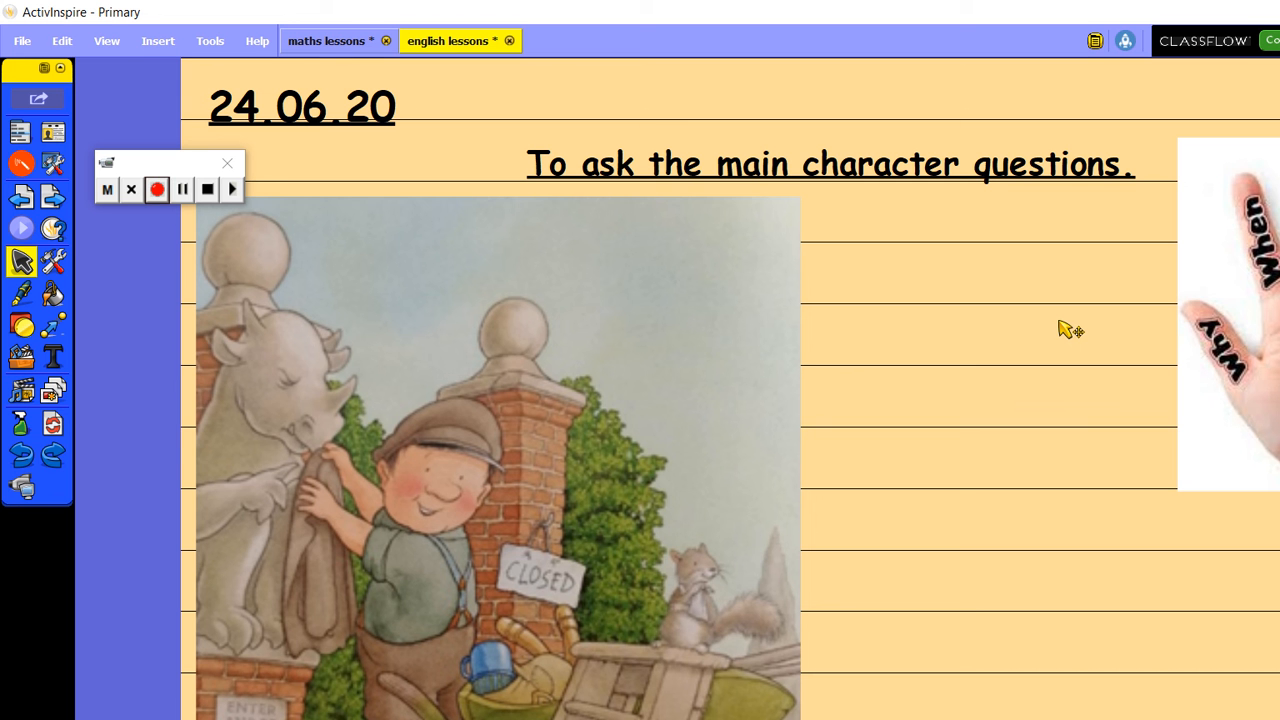
pyautogui.moveTo(1160, 268)
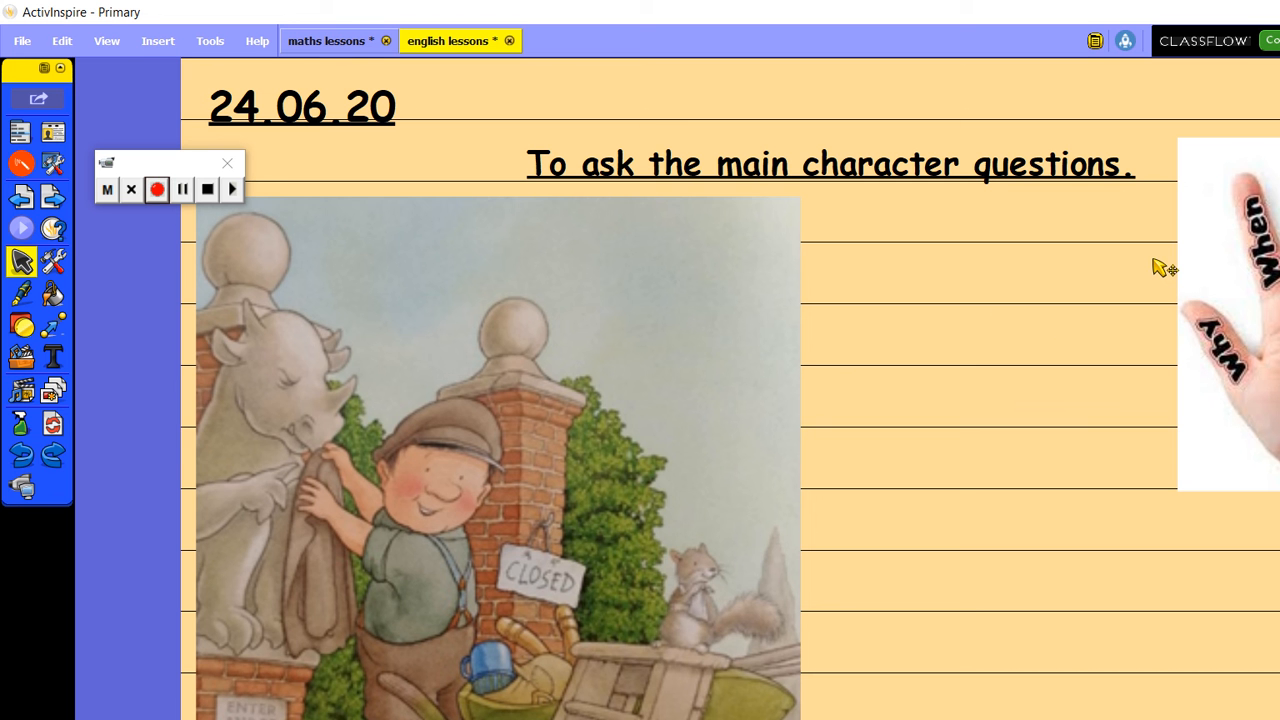
pyautogui.moveTo(618, 400)
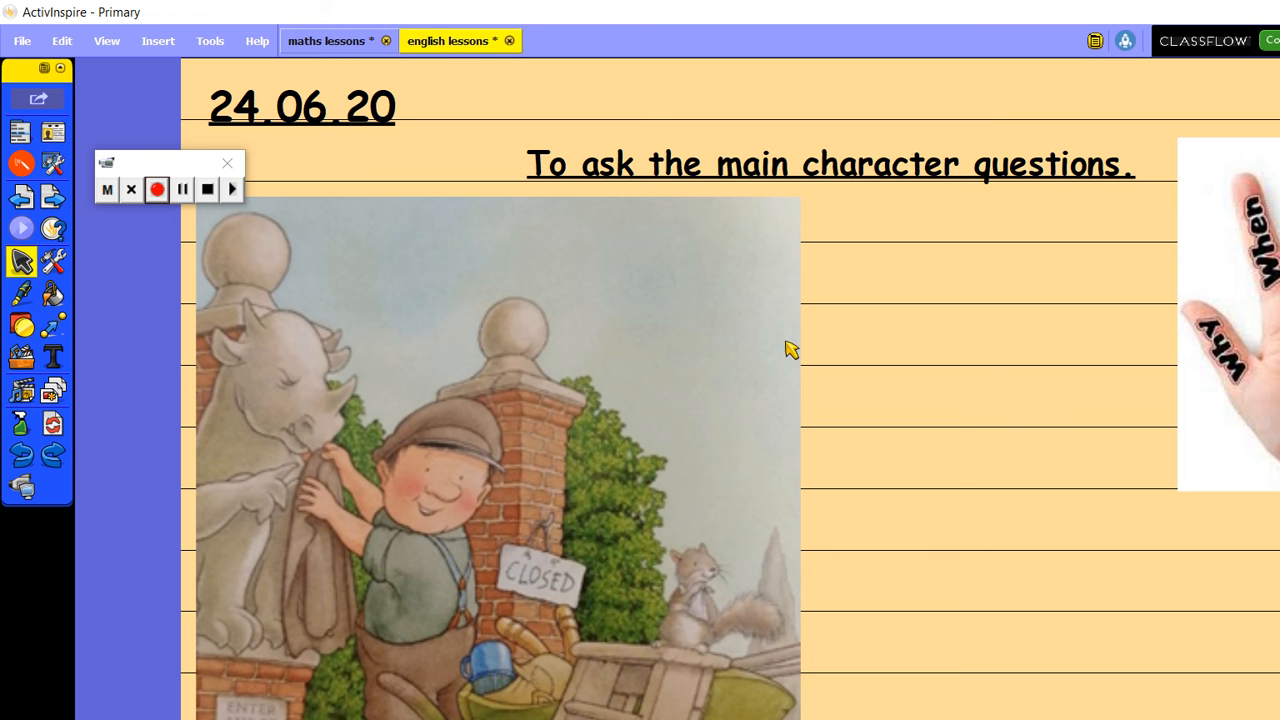
pyautogui.moveTo(293, 277)
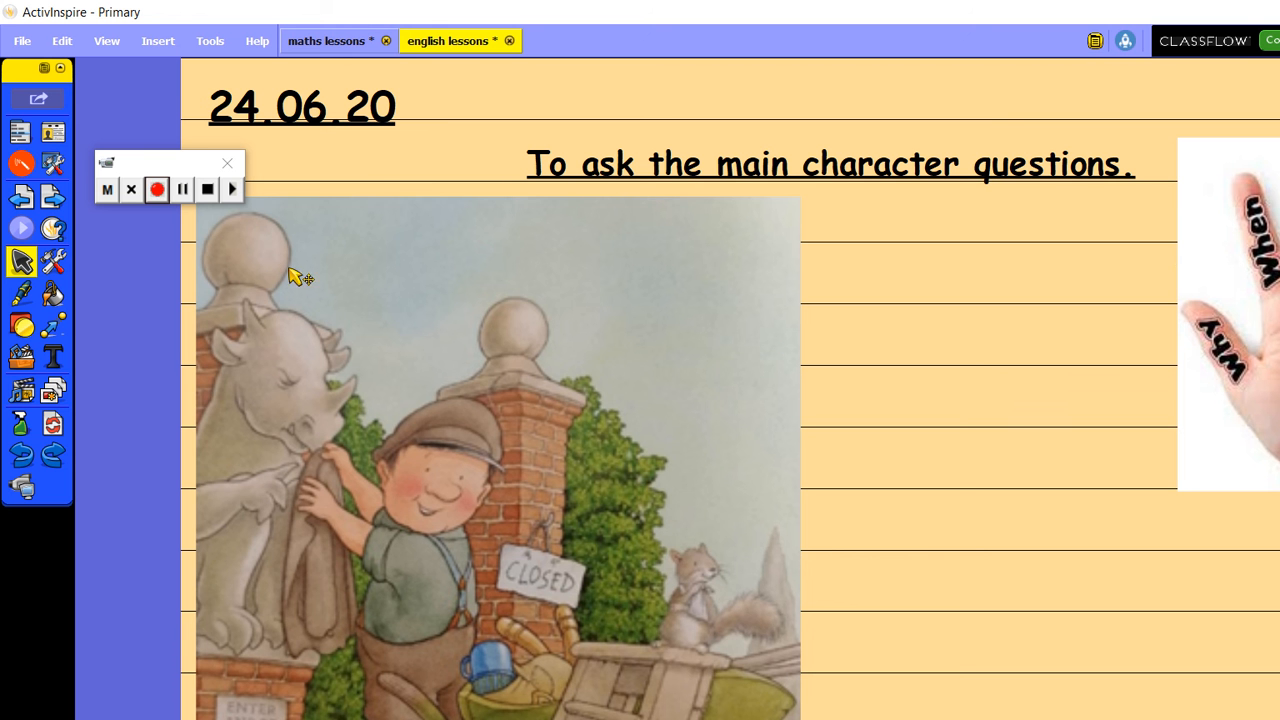